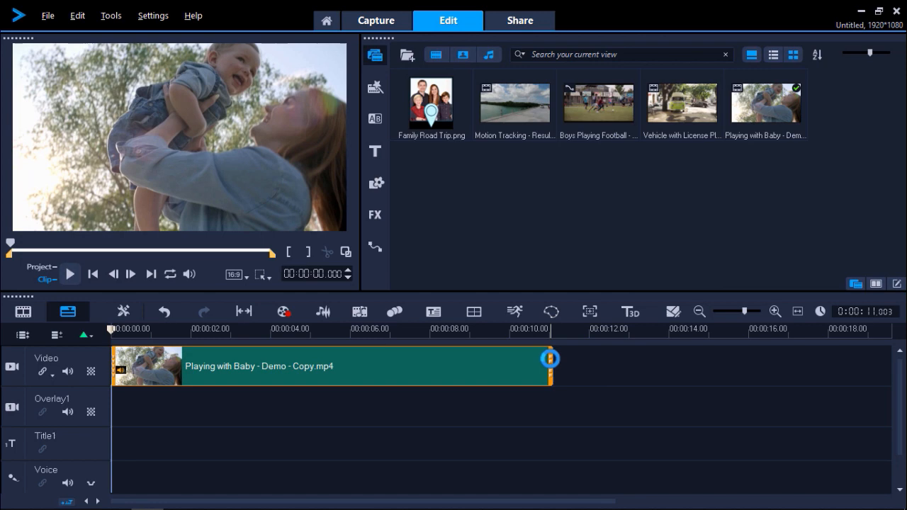
pyautogui.moveTo(394, 312)
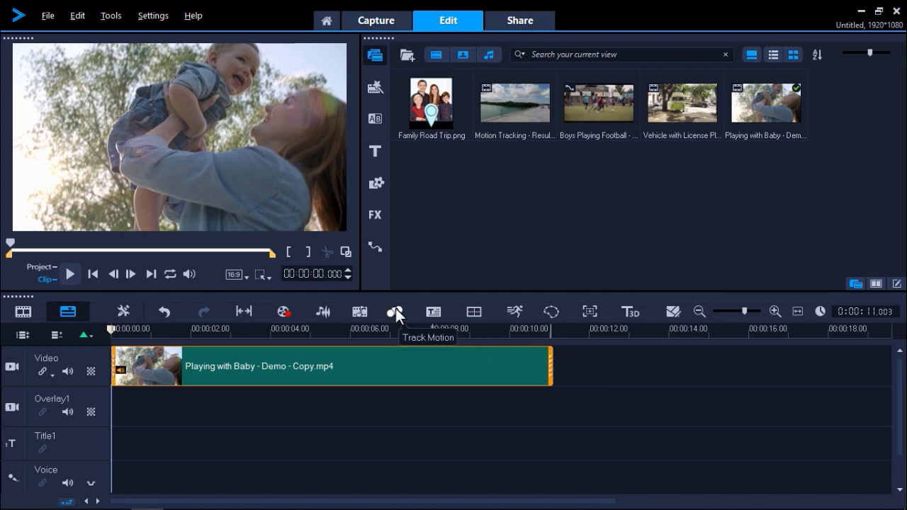
# Start tracking the baby clip with a circular mosaic over the baby's face.
pyautogui.click(394, 312)
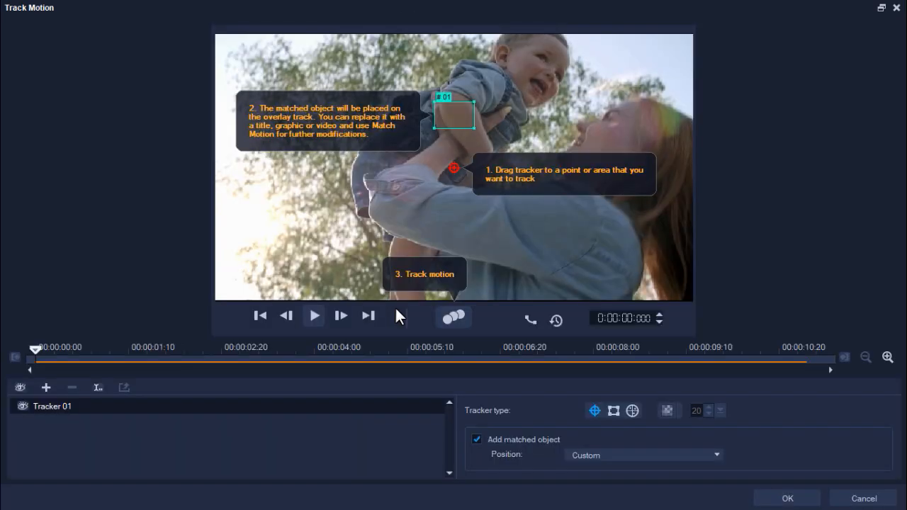
pyautogui.moveTo(458, 186)
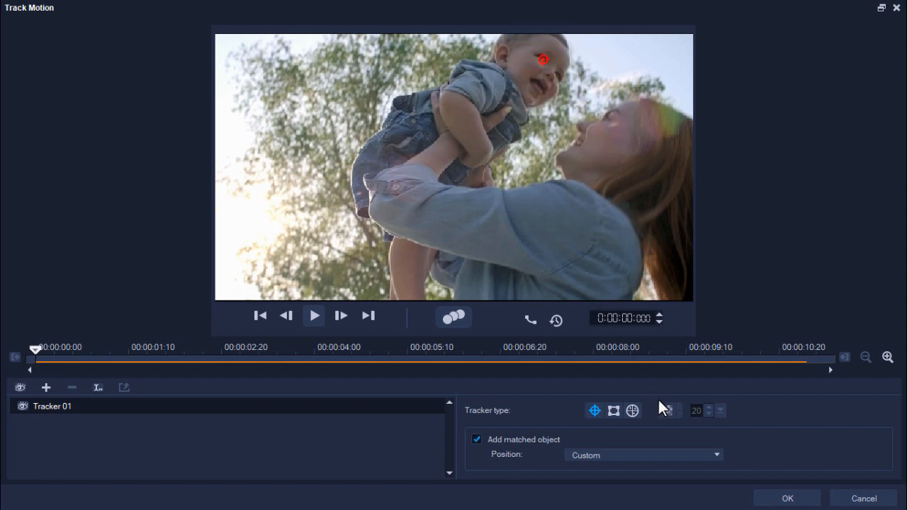
pyautogui.click(668, 411)
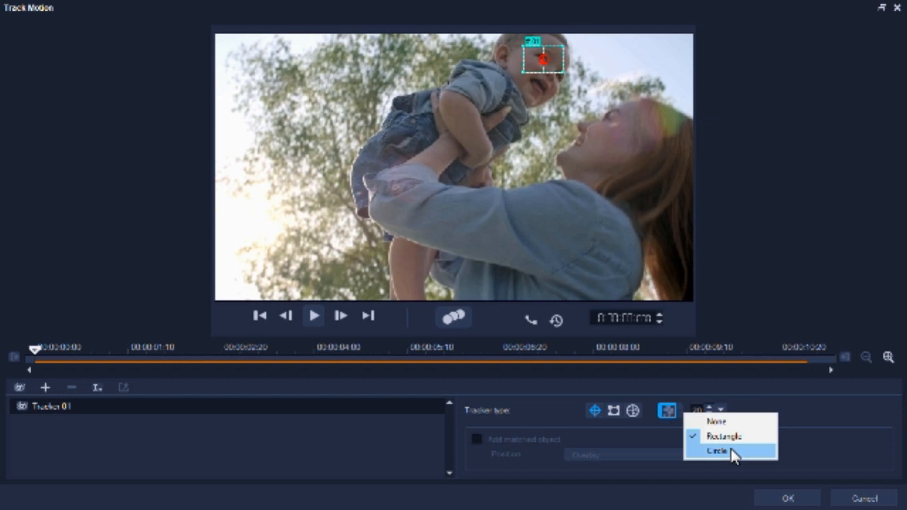
pyautogui.click(719, 447)
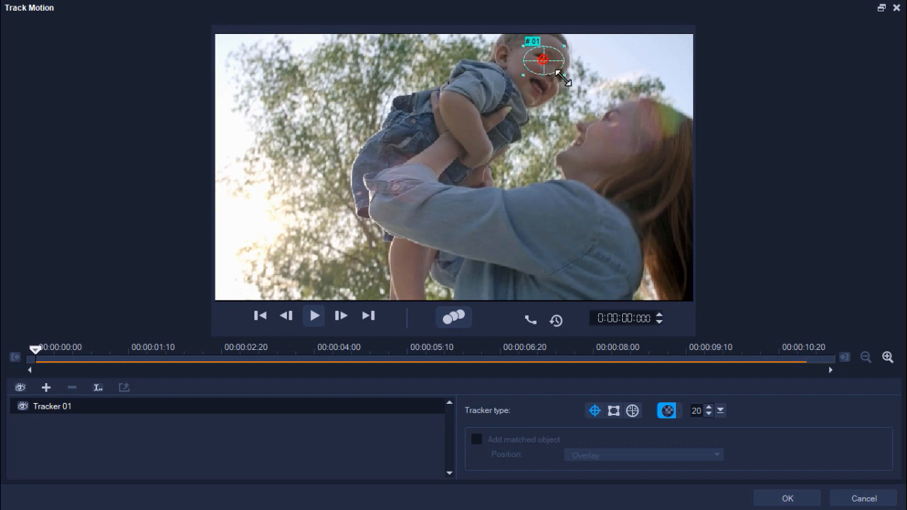
# Enlarge the mosaic circle over the baby's face and set mosaic size to 19.
pyautogui.moveTo(556, 78); pyautogui.dragTo(574, 95)
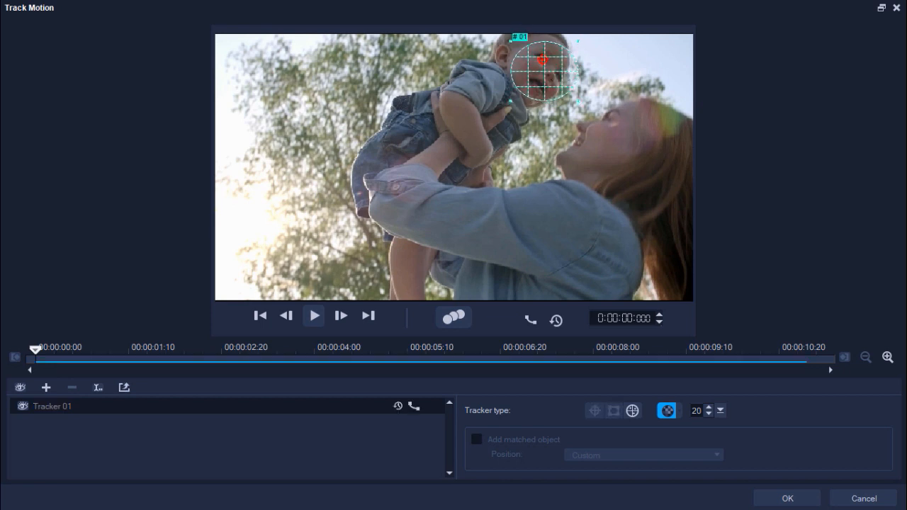
pyautogui.moveTo(711, 417)
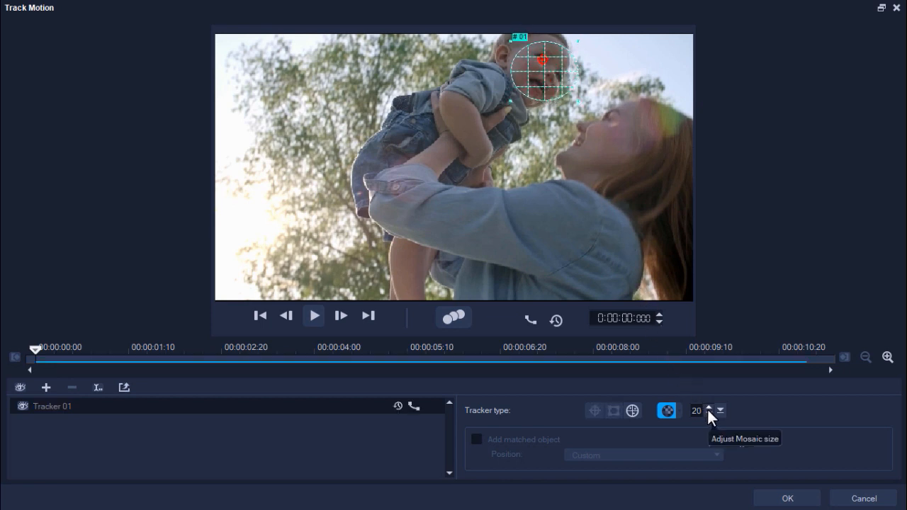
pyautogui.click(710, 406)
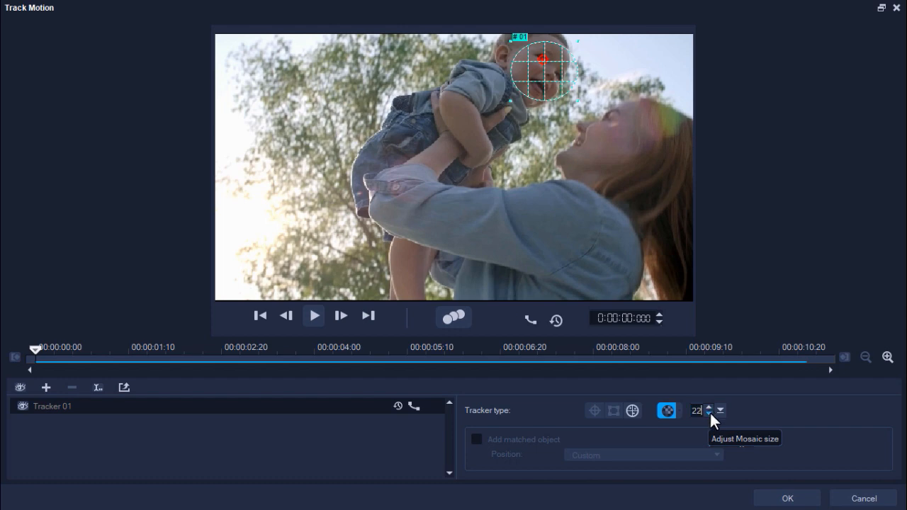
pyautogui.click(709, 415)
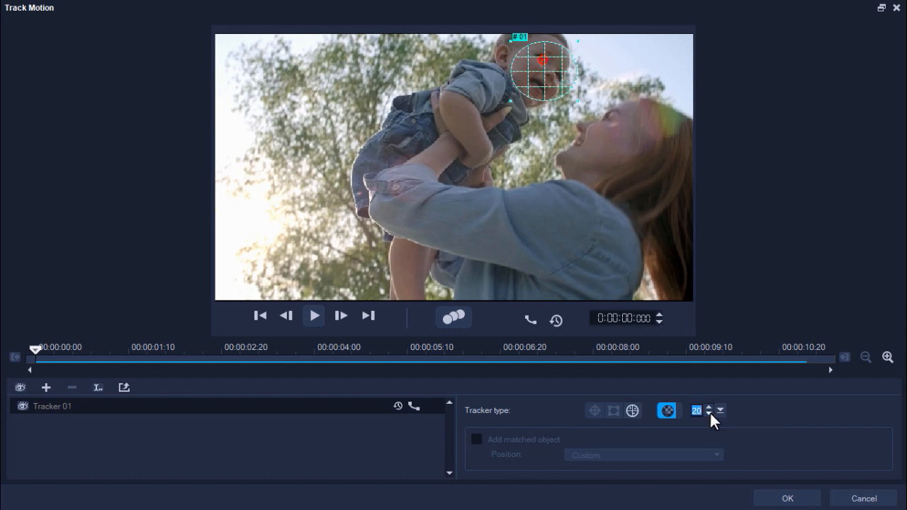
pyautogui.click(713, 415)
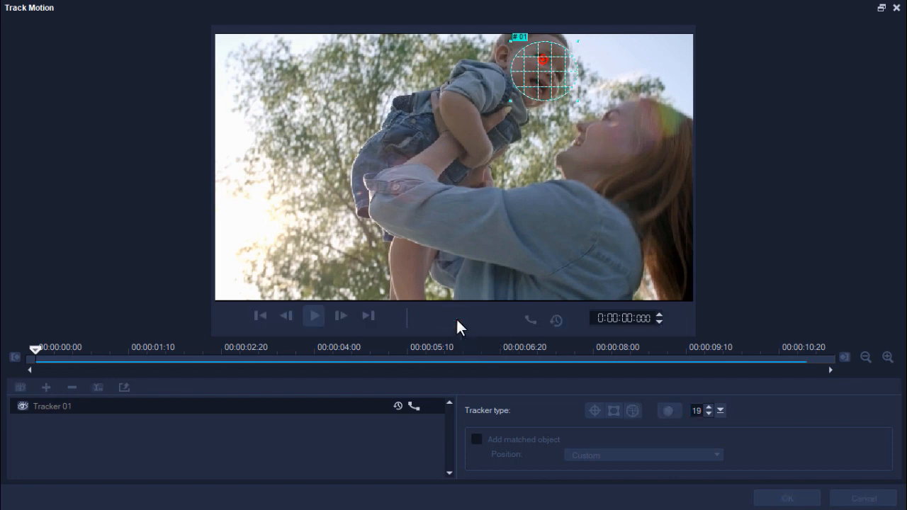
# Confirm Track Motion with OK to pixelate the baby's face in the clip.
pyautogui.click(314, 316)
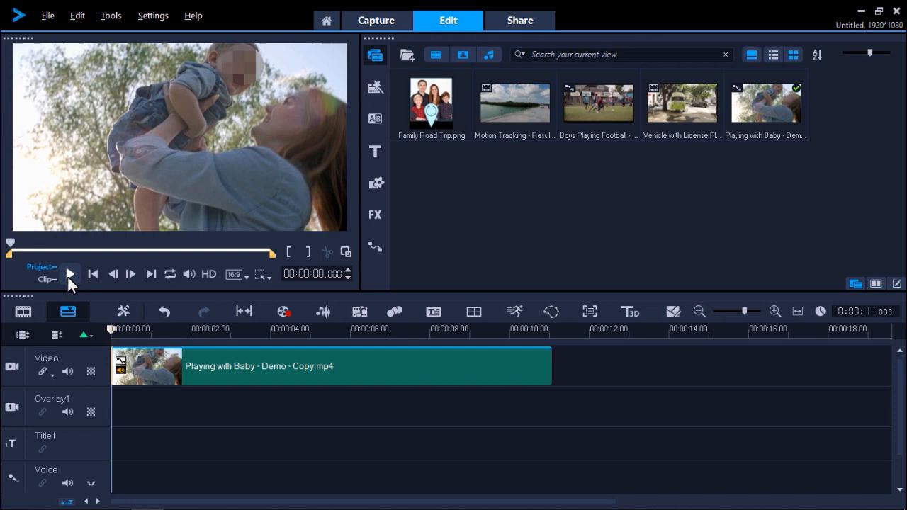
pyautogui.click(69, 274)
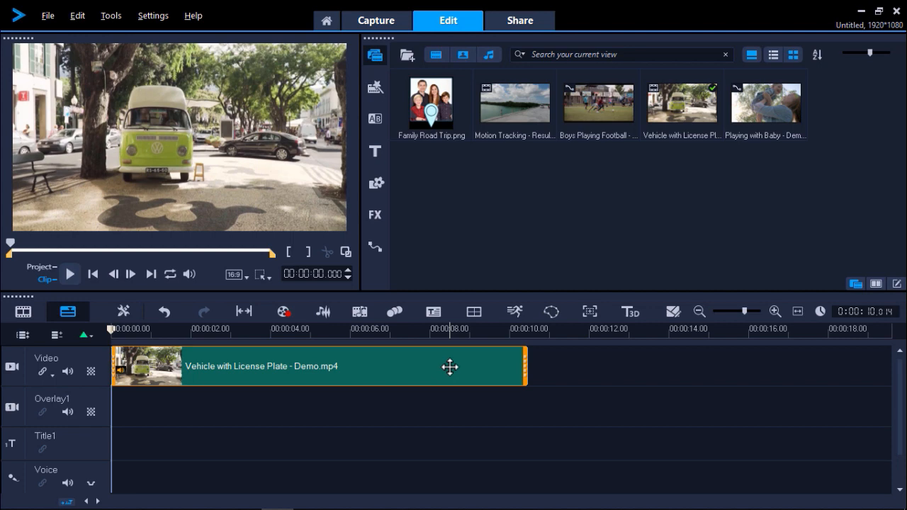
pyautogui.moveTo(394, 312)
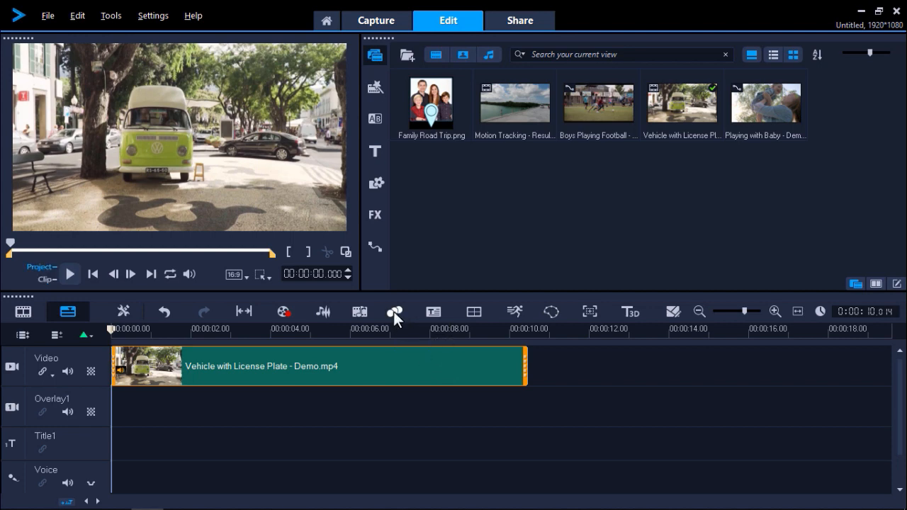
# Launch Track Motion on the selected vehicle clip.
pyautogui.click(392, 311)
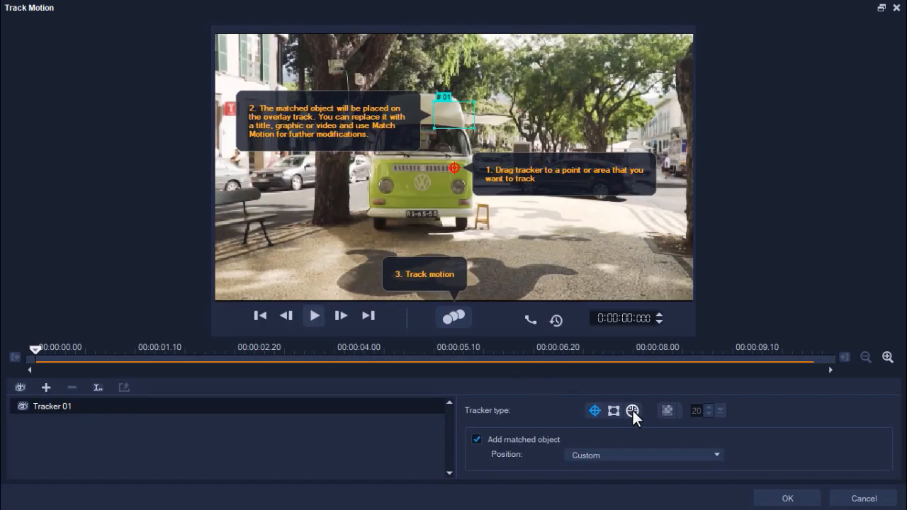
# Fit multi-point tracker corners around the van's license plate and raise mosaic size to 25.
pyautogui.click(631, 411)
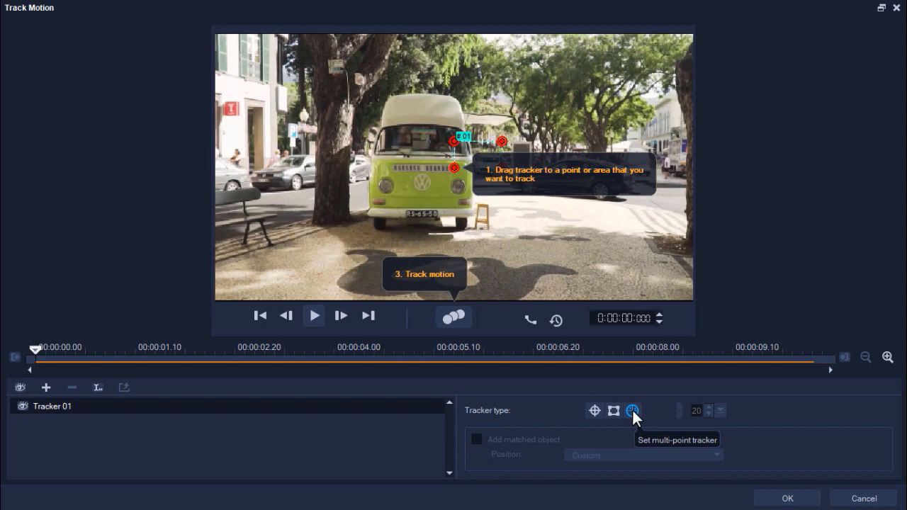
pyautogui.click(631, 410)
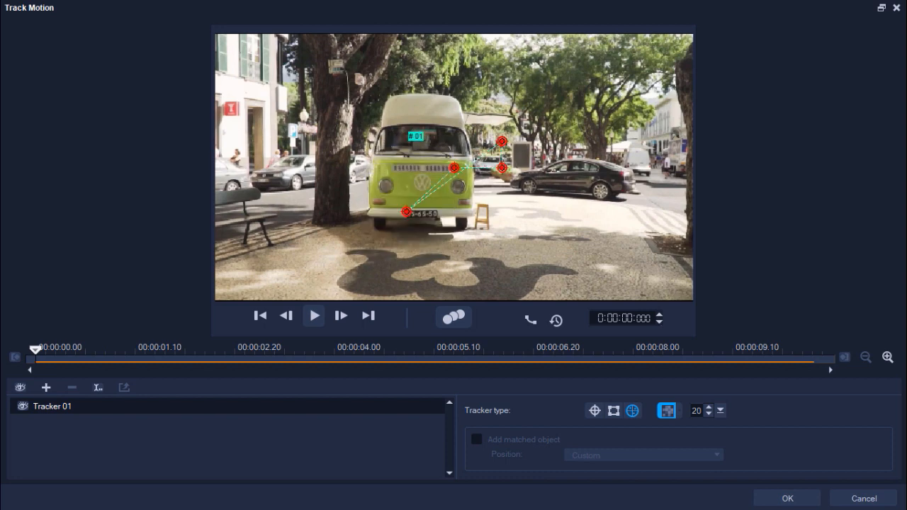
pyautogui.moveTo(452, 173)
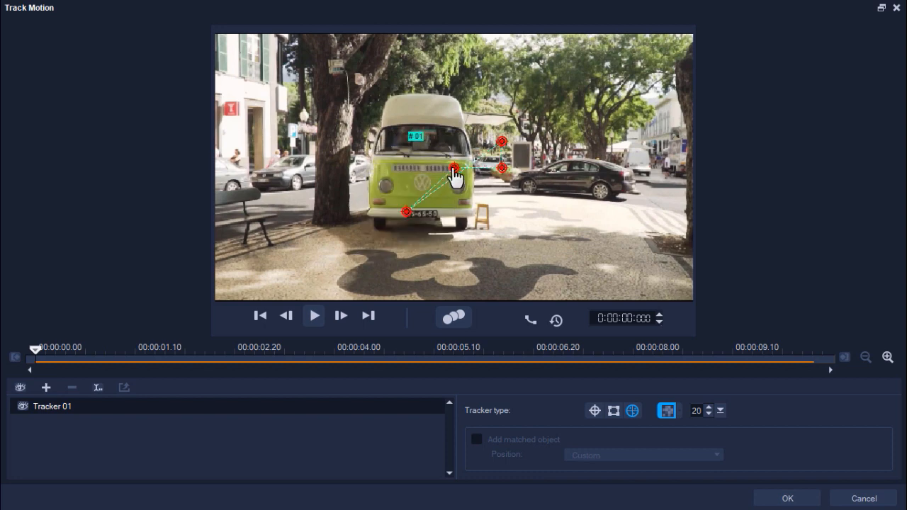
pyautogui.moveTo(453, 168); pyautogui.dragTo(407, 218)
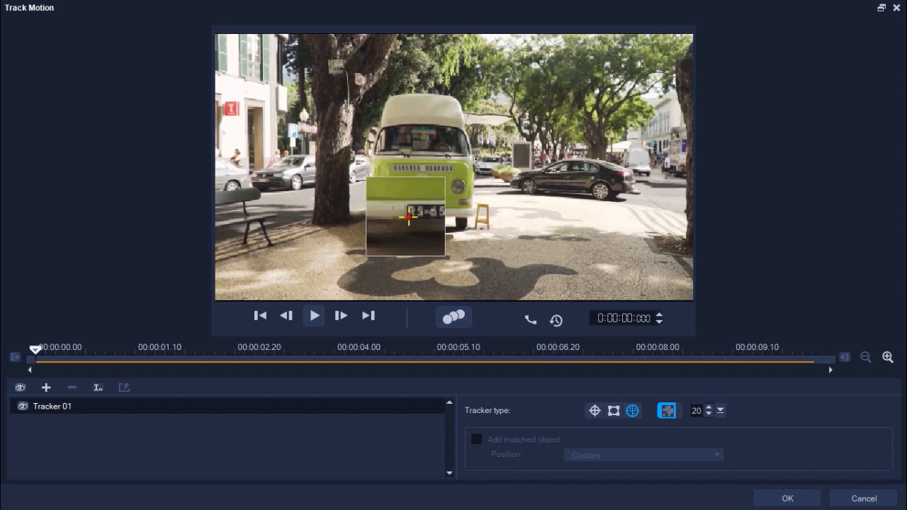
pyautogui.moveTo(405, 216); pyautogui.dragTo(436, 213)
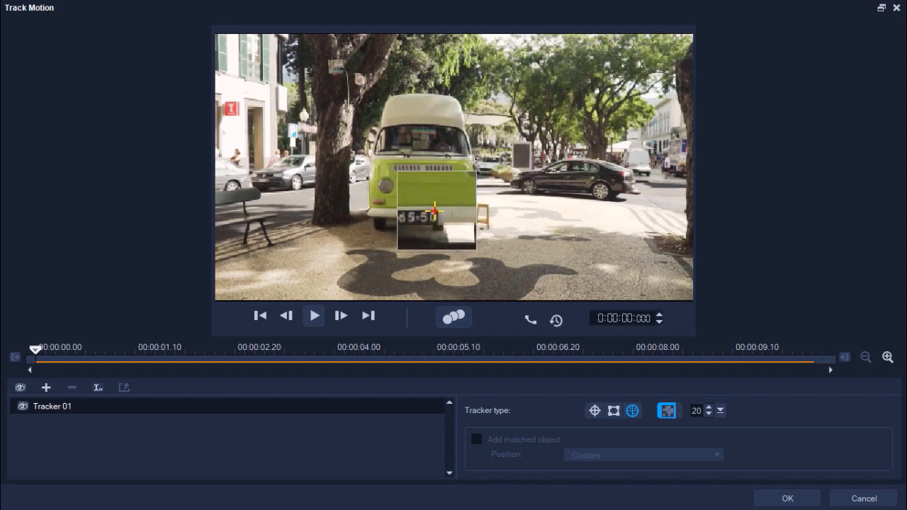
pyautogui.moveTo(435, 212); pyautogui.dragTo(457, 213)
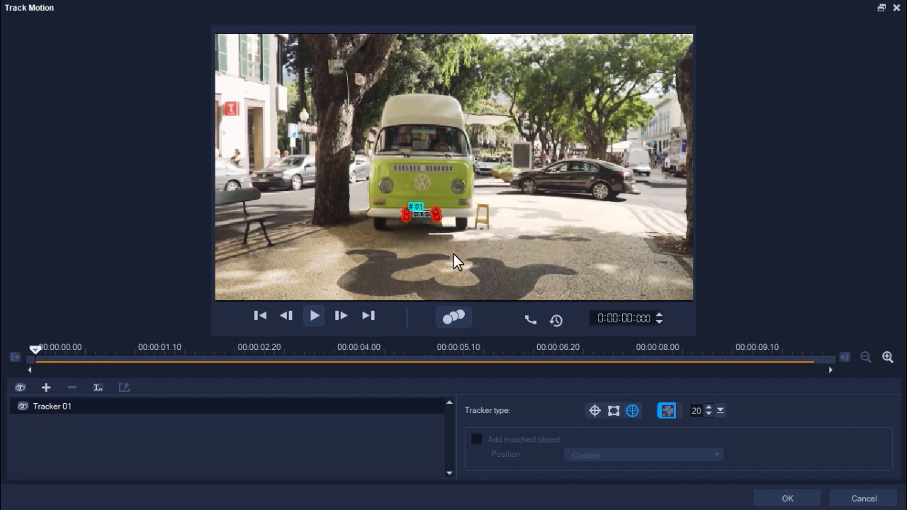
pyautogui.moveTo(464, 271)
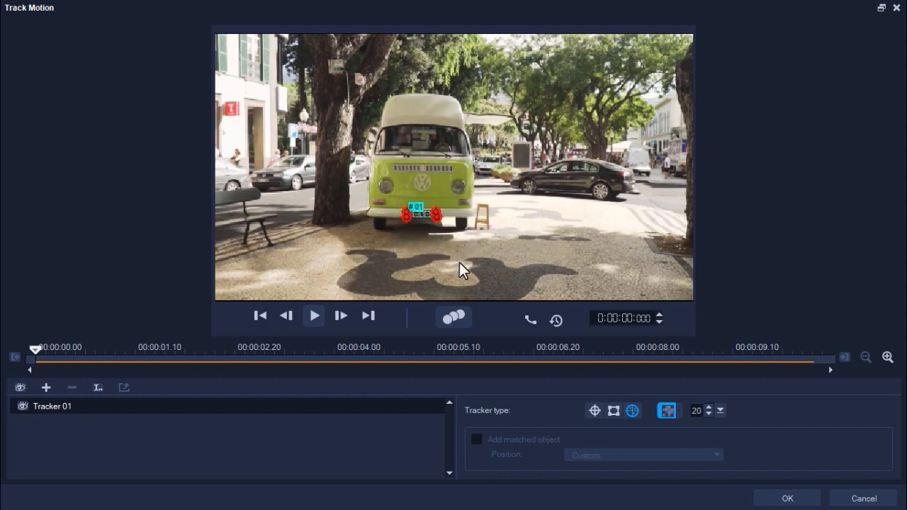
pyautogui.click(711, 407)
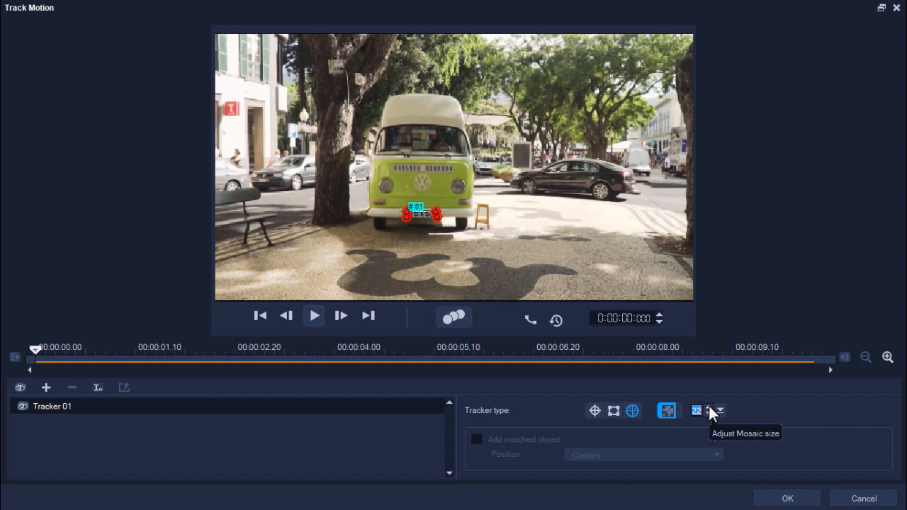
pyautogui.moveTo(715, 420)
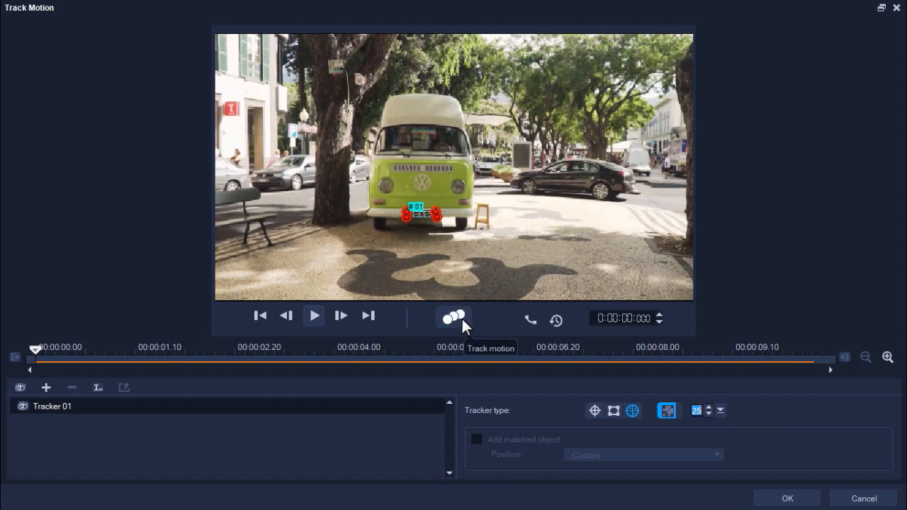
# Track the plate, rewind to about 9 seconds, step back two frames, and retrack.
pyautogui.click(453, 316)
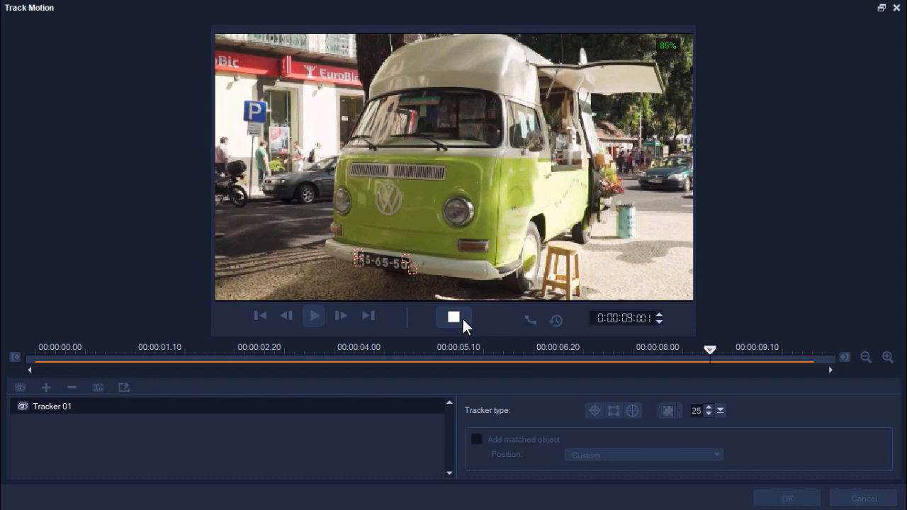
pyautogui.click(453, 317)
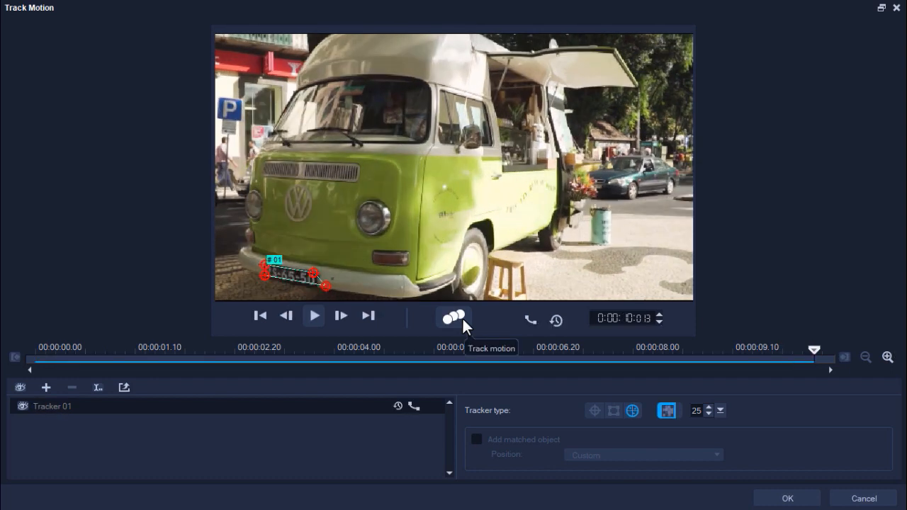
pyautogui.moveTo(815, 358)
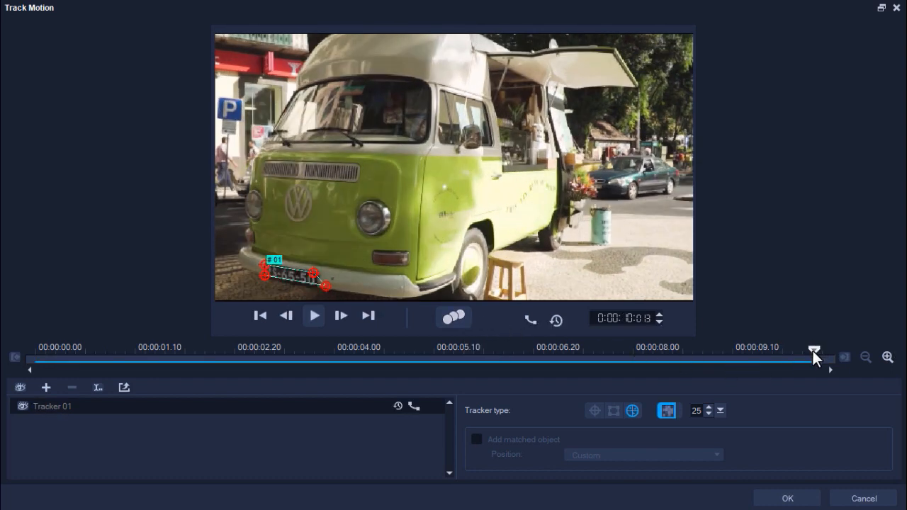
pyautogui.moveTo(813, 358); pyautogui.dragTo(746, 349)
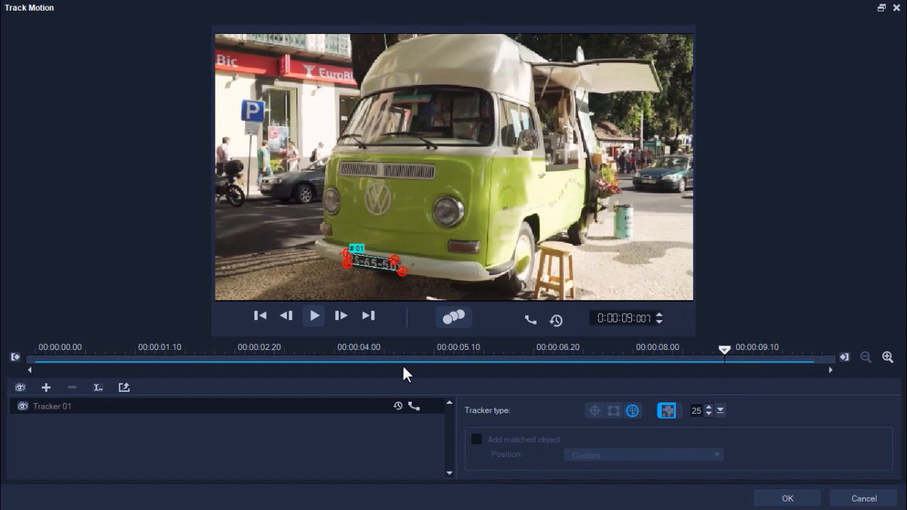
pyautogui.click(286, 316)
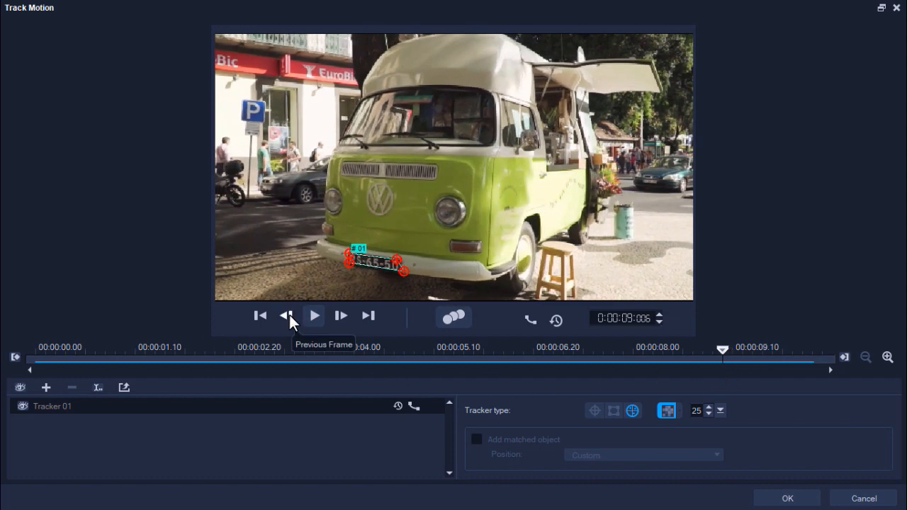
pyautogui.click(287, 316)
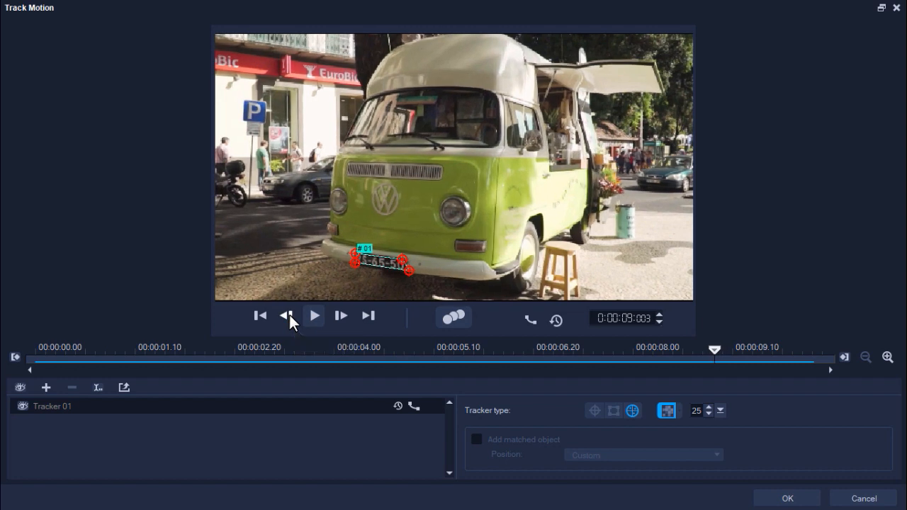
pyautogui.moveTo(370, 295)
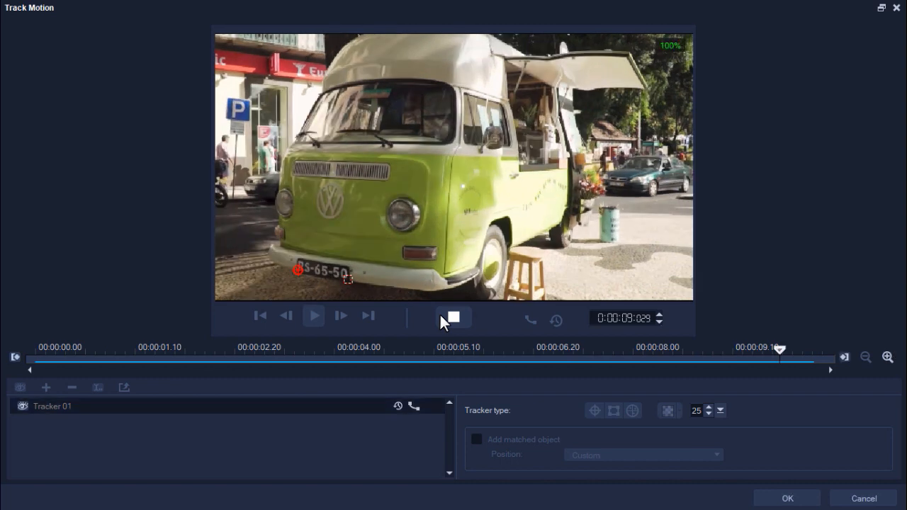
pyautogui.click(453, 317)
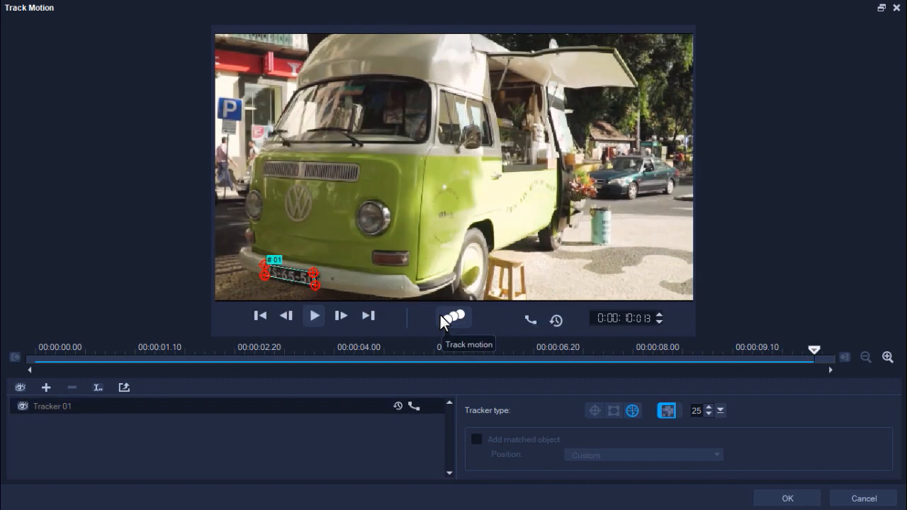
pyautogui.moveTo(503, 373)
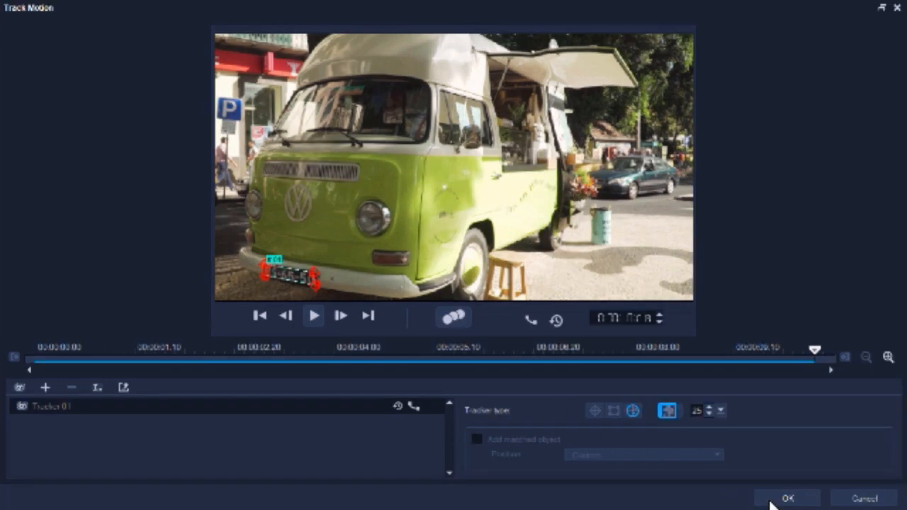
# Accept the plate tracking and play back the van clip in the editor.
pyautogui.click(792, 498)
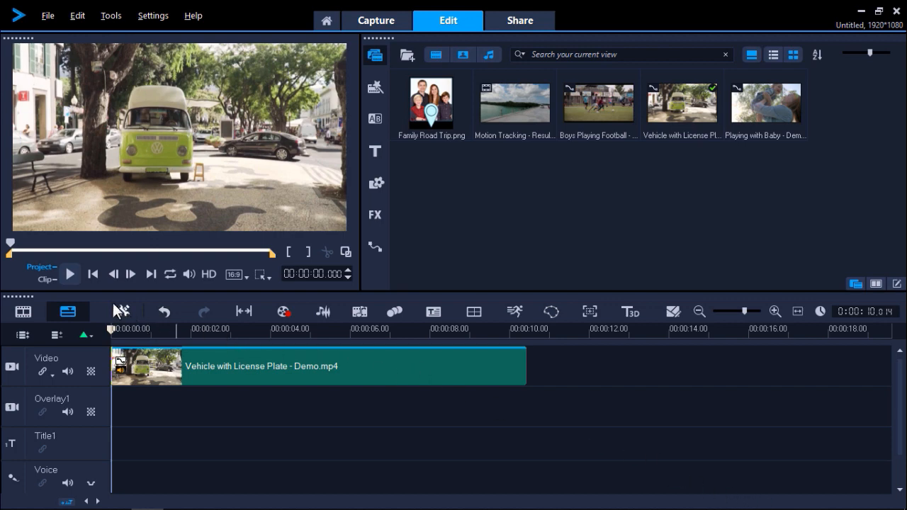
pyautogui.click(68, 274)
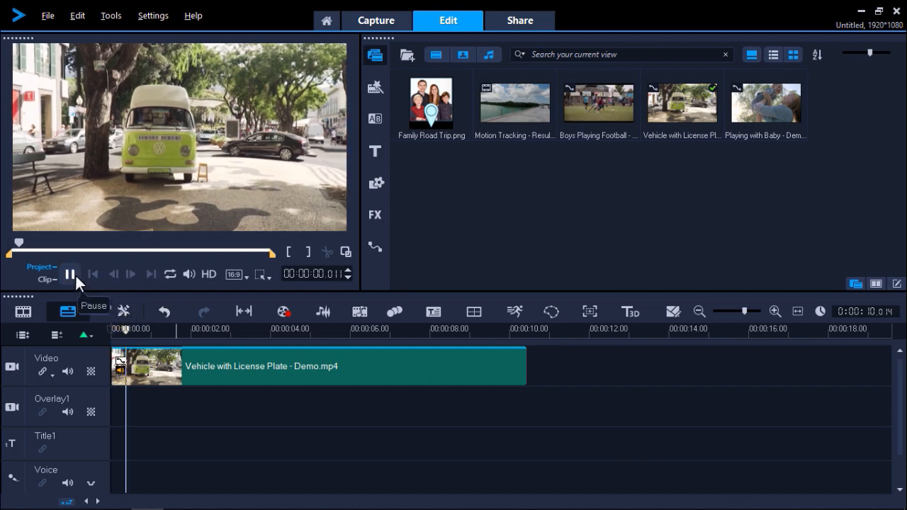